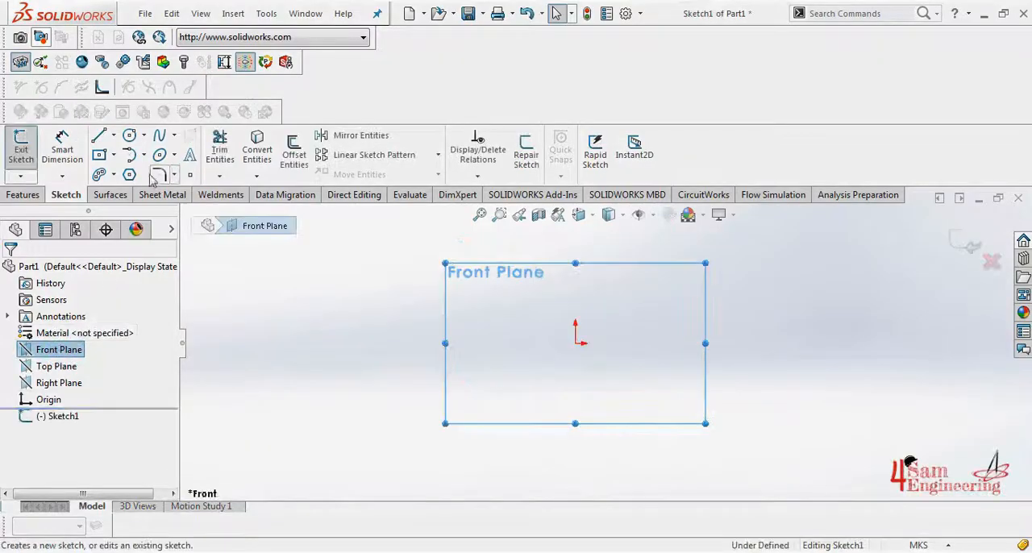
Step: Sketch a 0.15 × 0.15 centre rectangle on the front plane and extrude it into a block
left_click(99, 154)
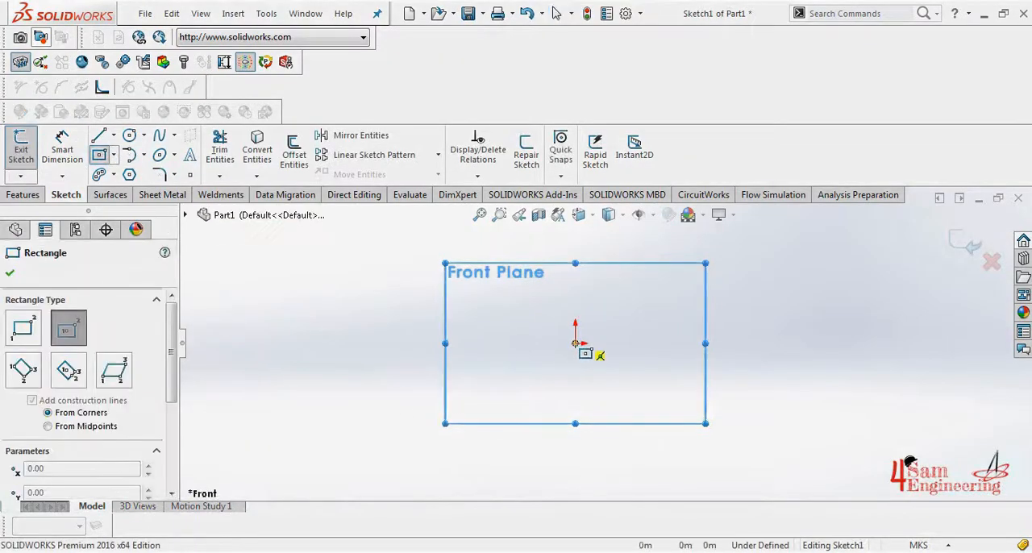
right_click(574, 346)
type("0.")
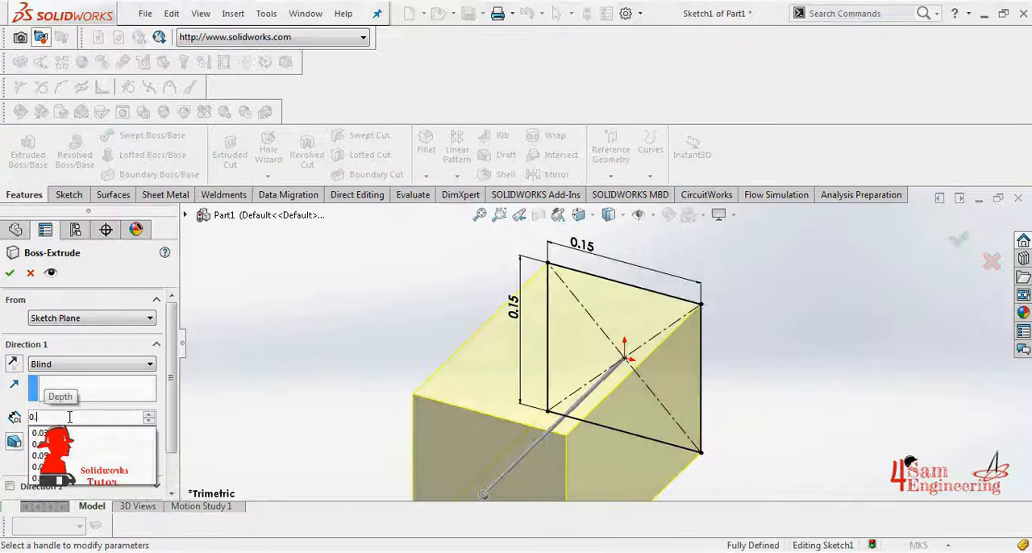
left_click(10, 273)
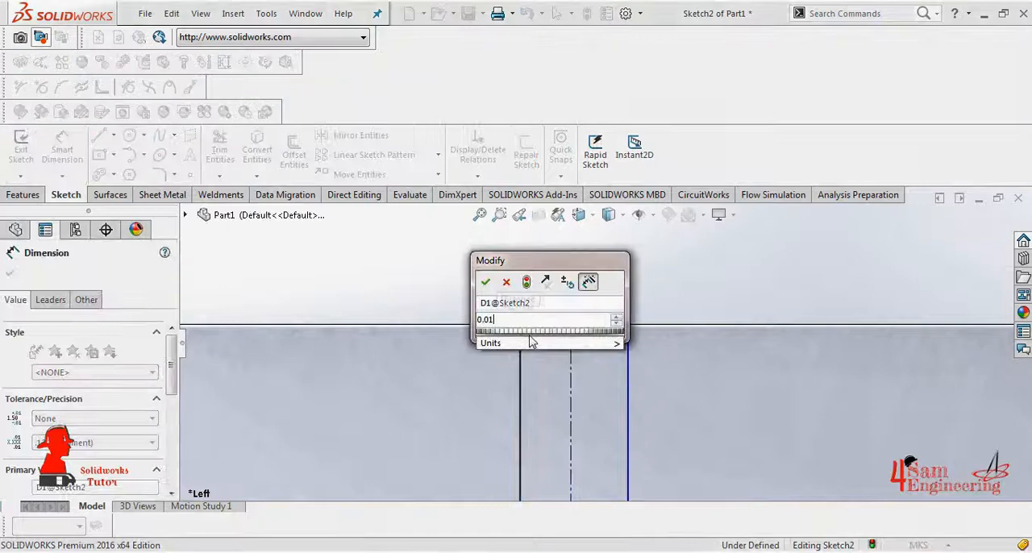
Step: Extrude a 0.01-wide ribbon strip 0.001 m thick across the box face
left_click(484, 282)
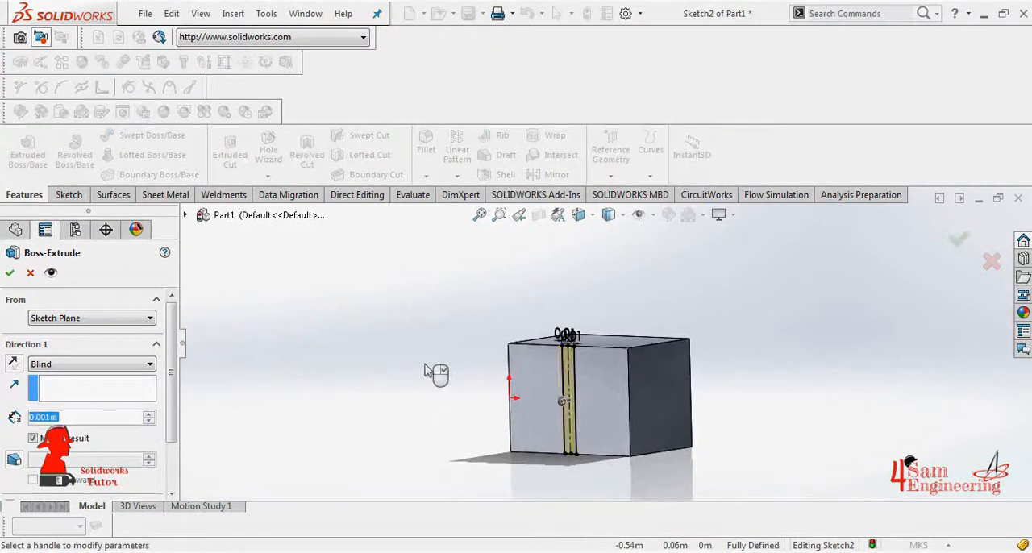
left_click(10, 272)
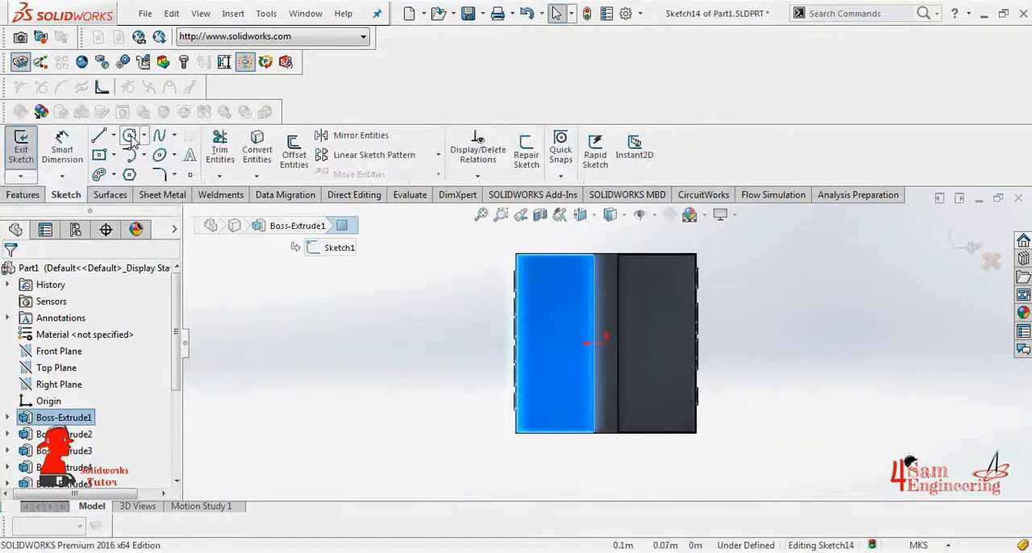
Step: Draw two 0.02-diameter circles 0.03 apart and dimension their positions on the box face
left_click(129, 135)
type("0.")
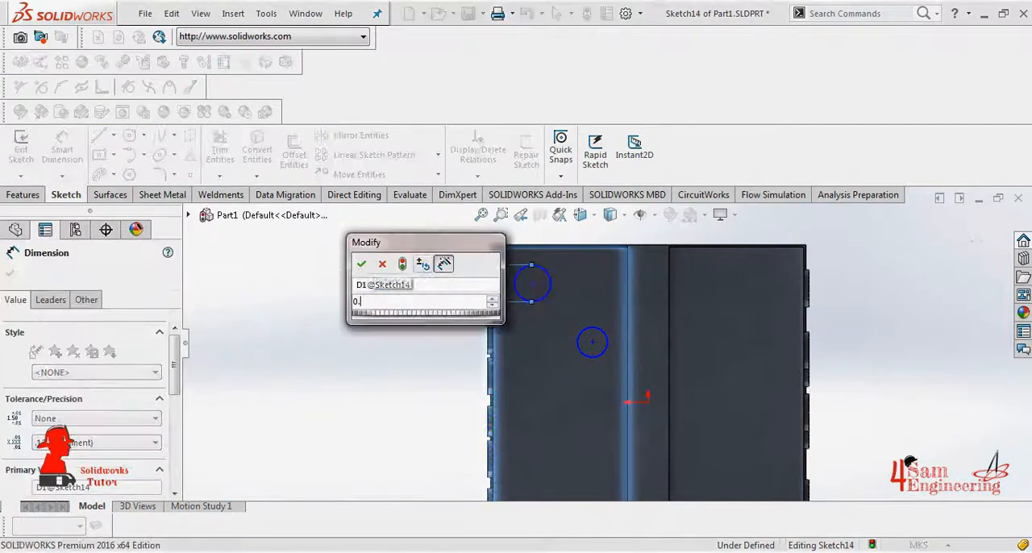
left_click(361, 264)
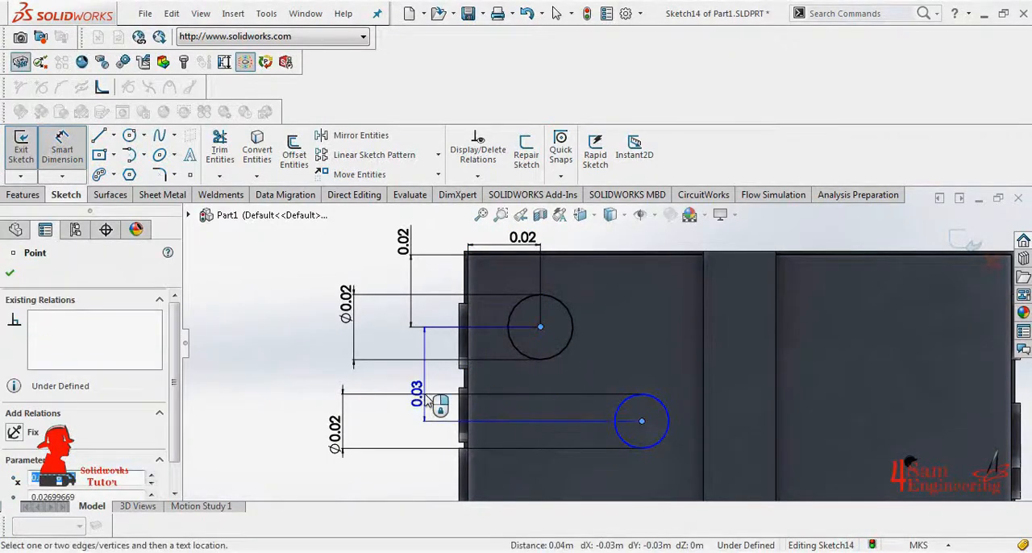
left_click(425, 400)
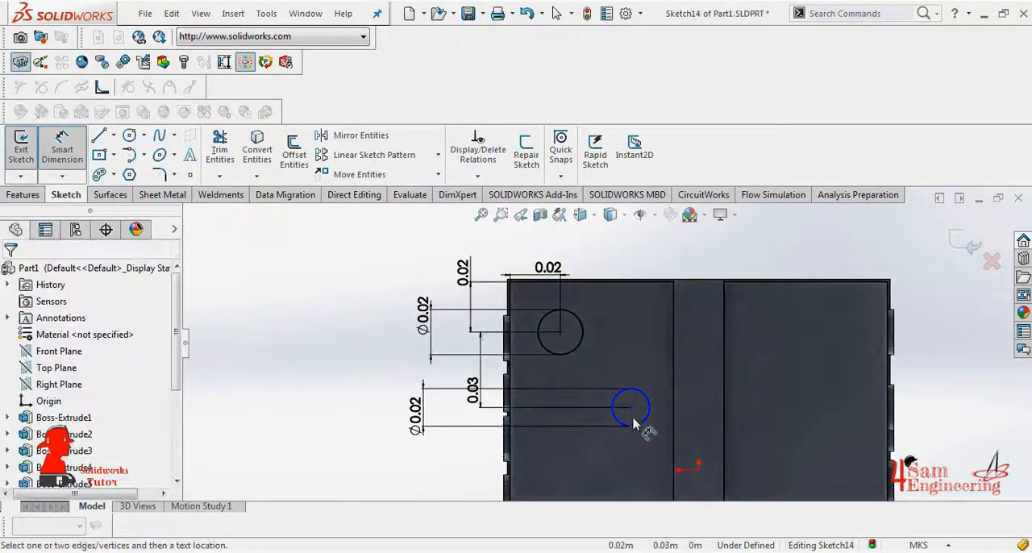
left_click(631, 407)
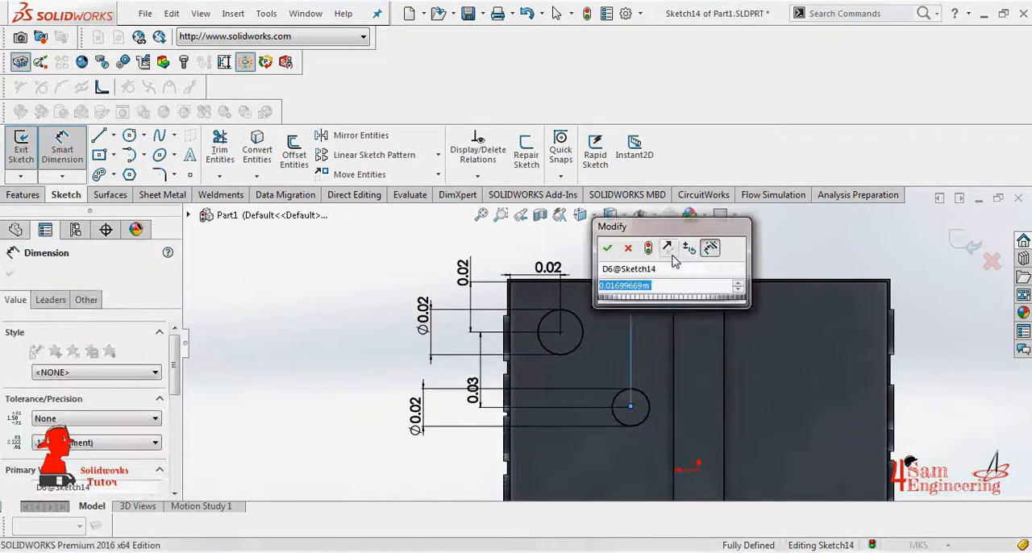
left_click(607, 248)
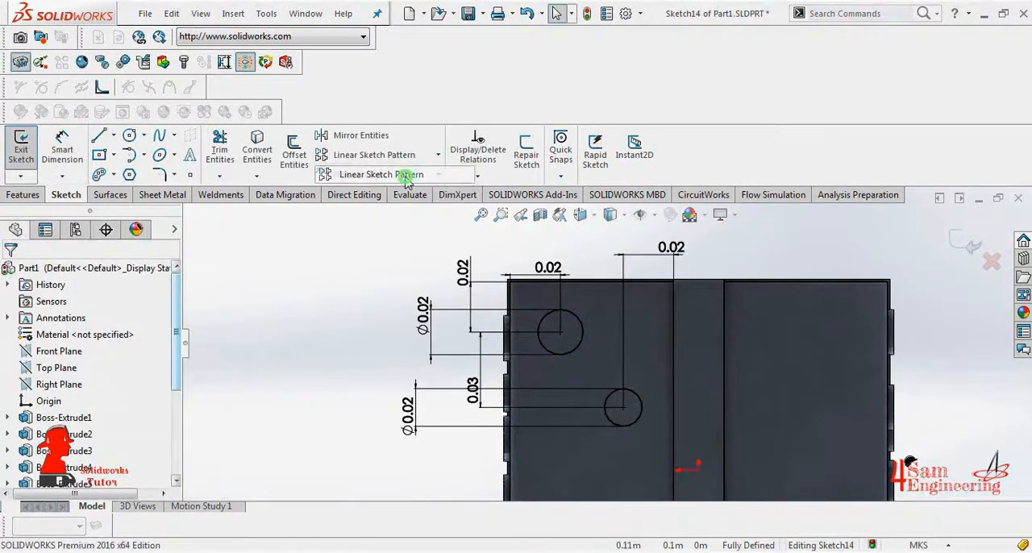
Step: Linearly pattern the two circles 0.09 across and three times at 0.04 down
left_click(379, 174)
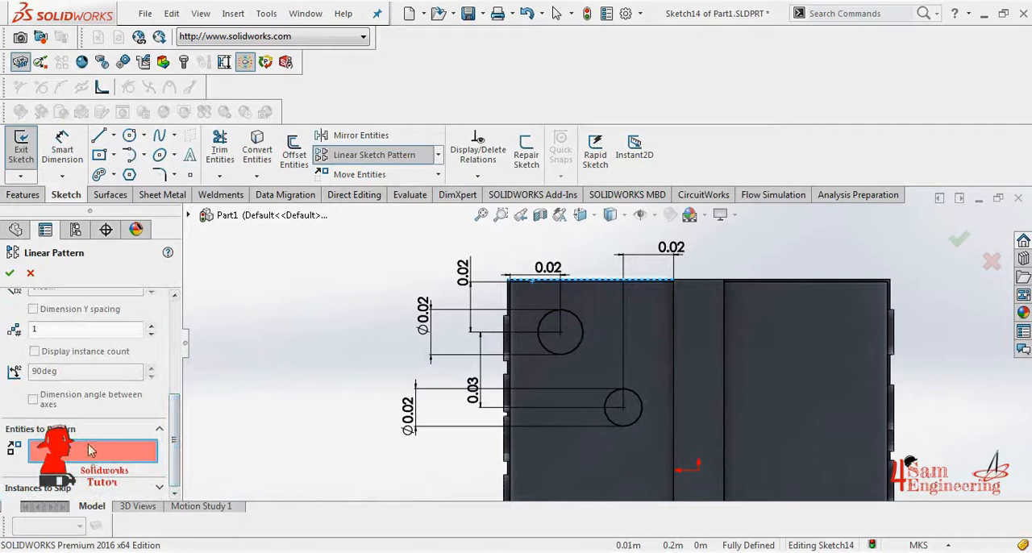
left_click(560, 330)
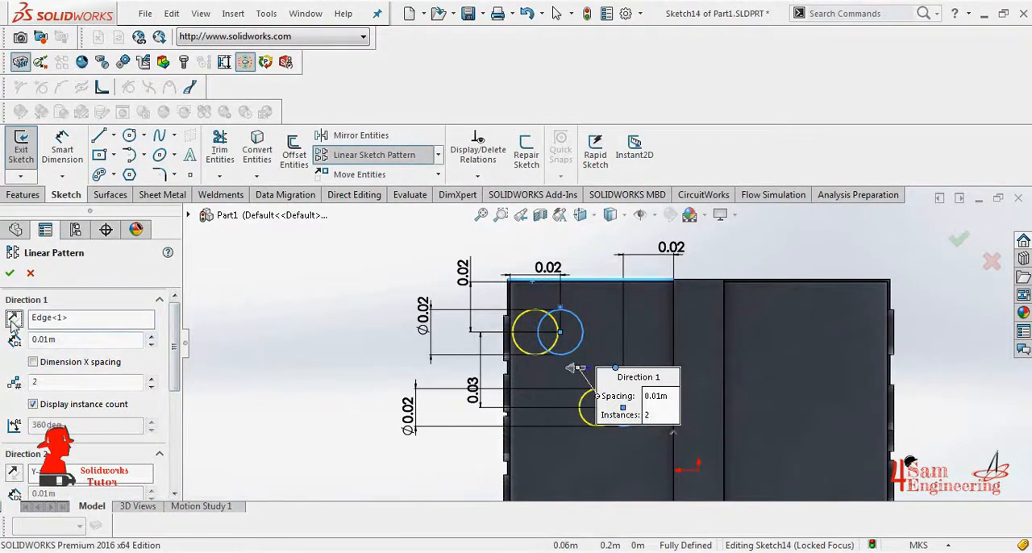
left_click(151, 335)
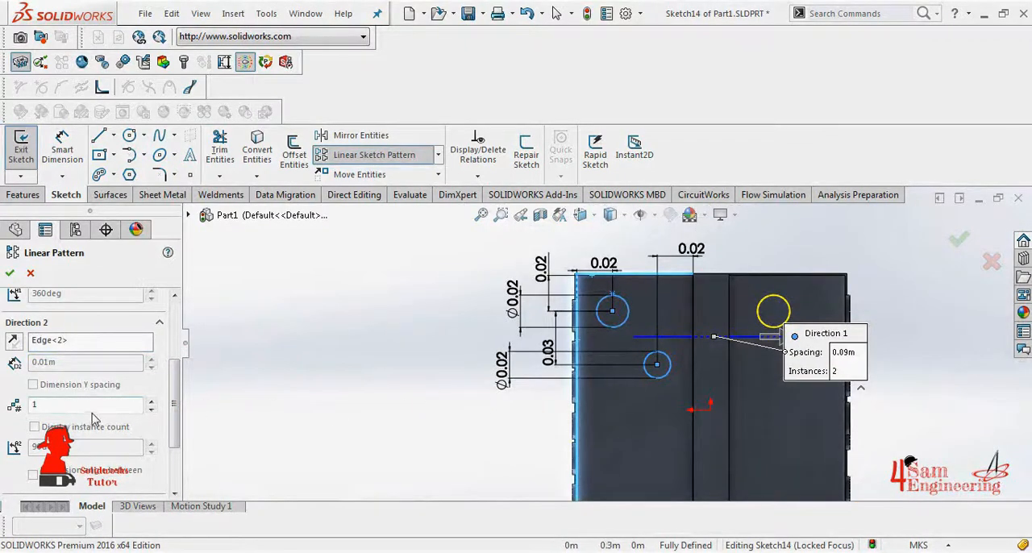
left_click(150, 401)
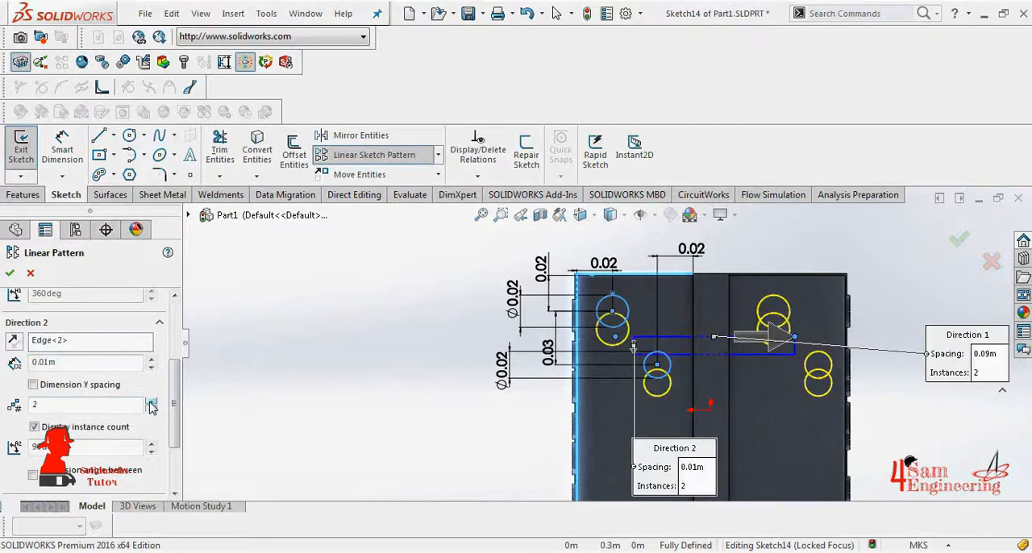
mouse_move(149, 427)
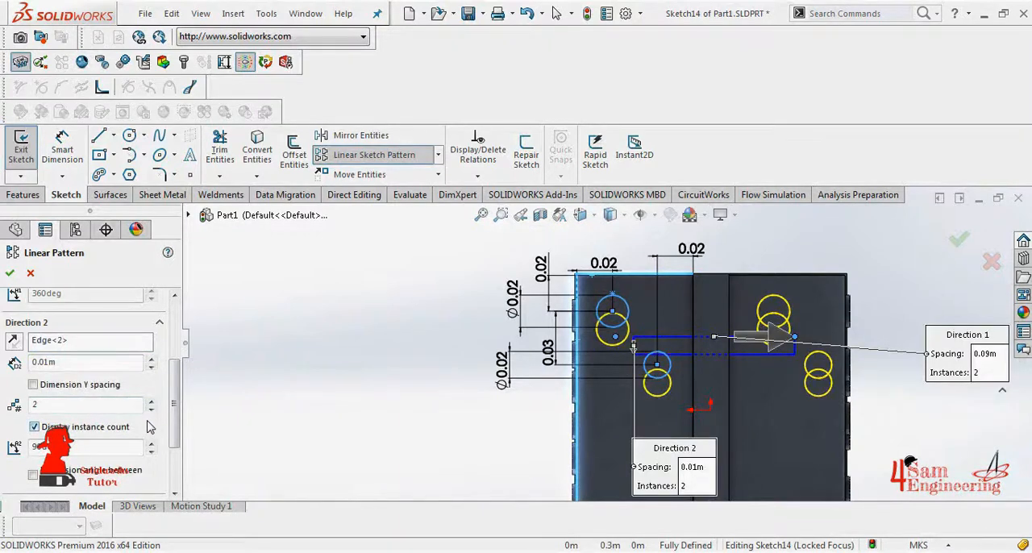
left_click(150, 357)
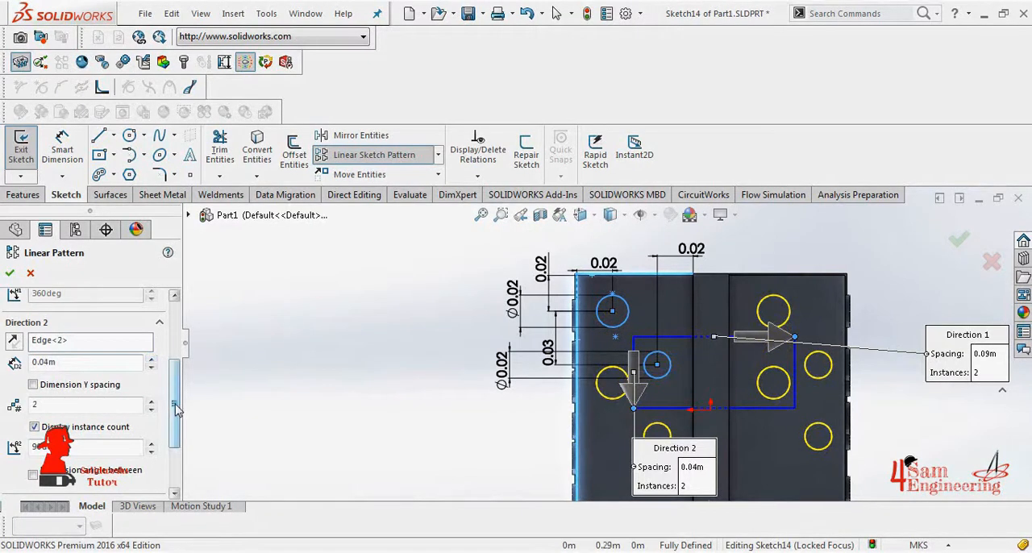
left_click(151, 401)
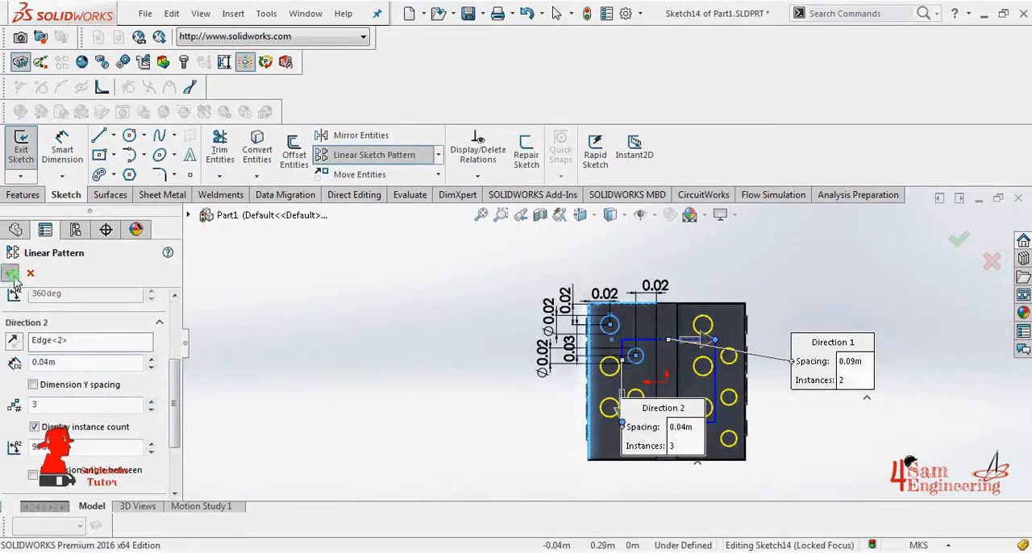
left_click(12, 272)
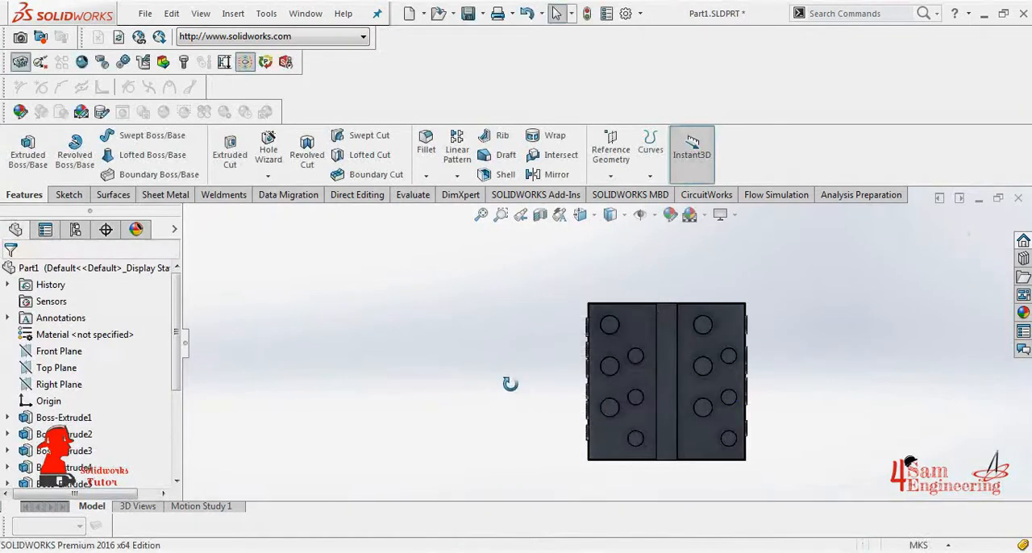
Step: Sketch the bow loops on the top plane and extrude them as a mid-plane surface
left_click_drag(510, 383, 572, 407)
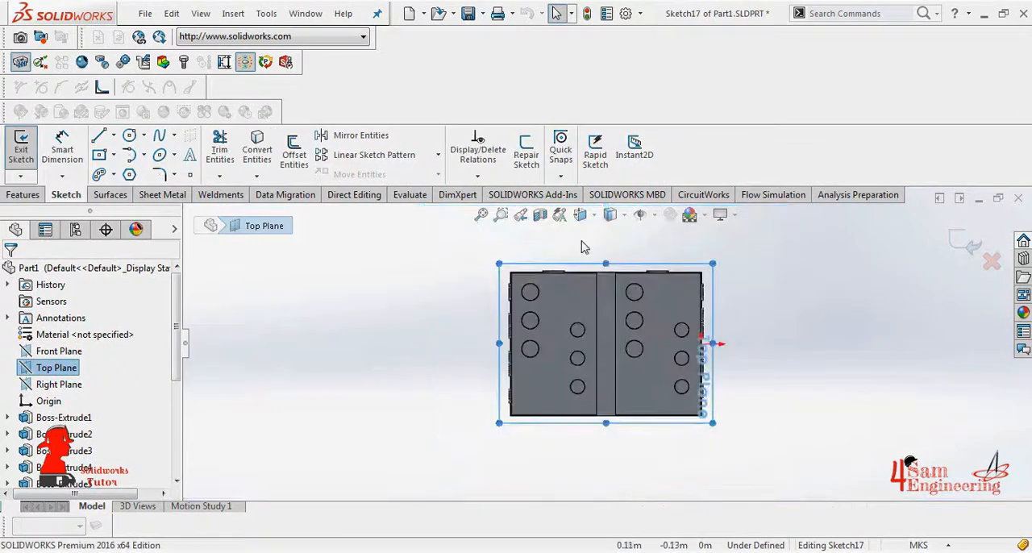
left_click(100, 135)
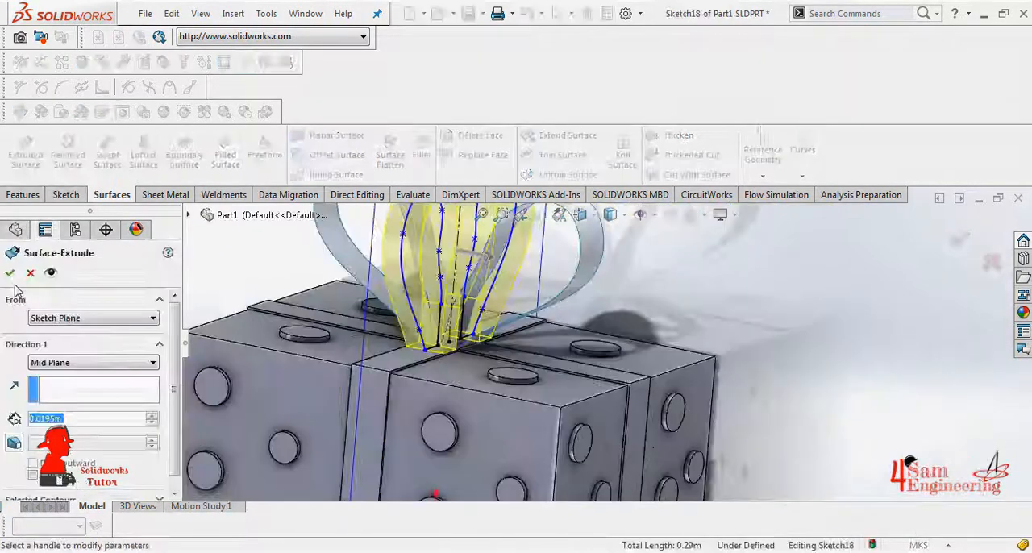
left_click(11, 273)
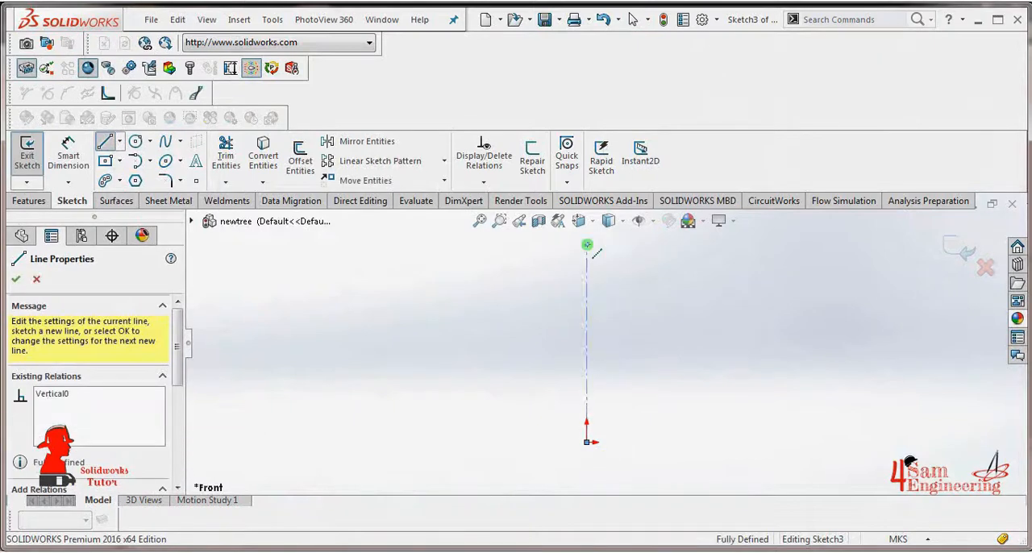
Step: Sketch horizontal construction lines branching off the vertical centreline for the tree tiers
left_click(585, 244)
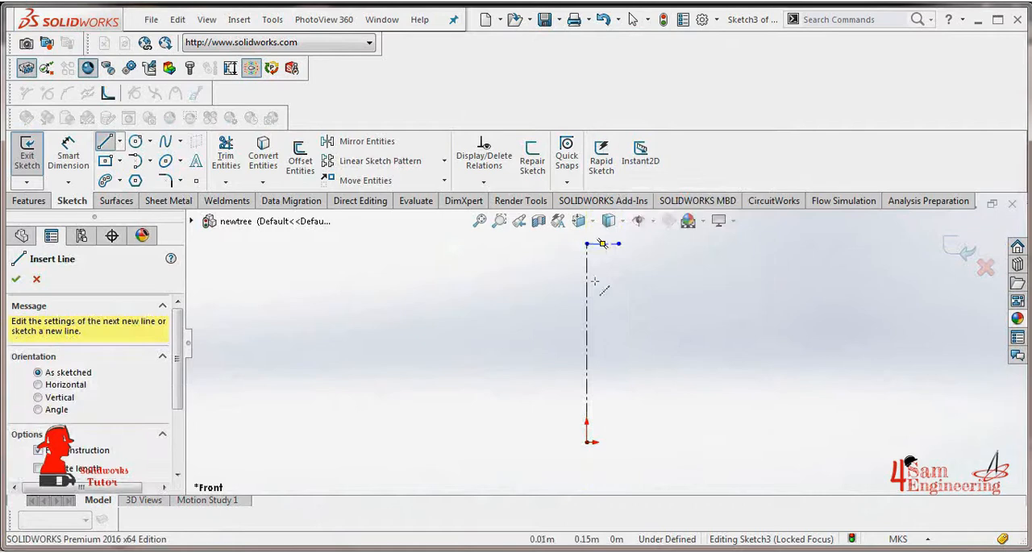
right_click(613, 304)
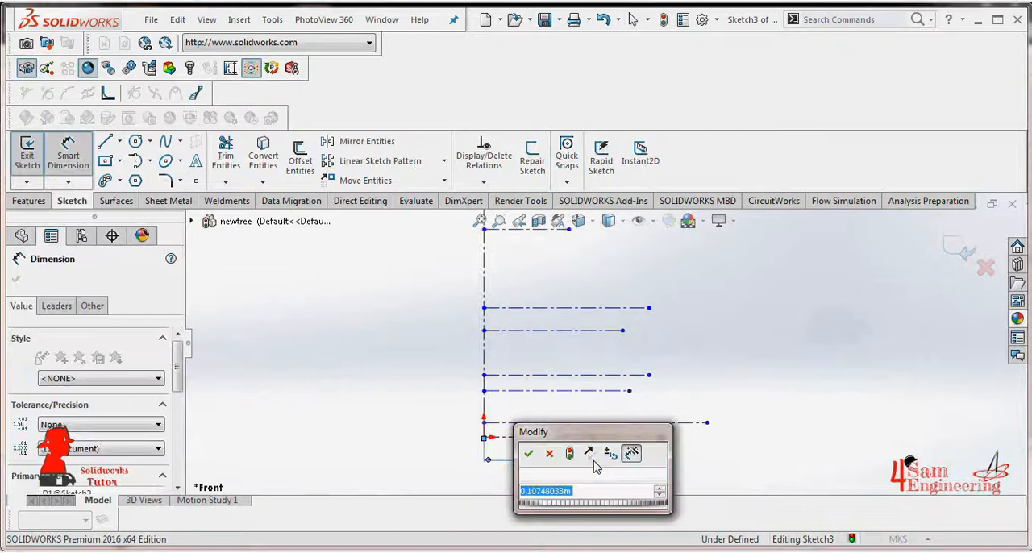
Step: Dimension tier lines and gaps as 0.45, 0.40, 0.33, 0.24, with 0.99 overall height
left_click(527, 452)
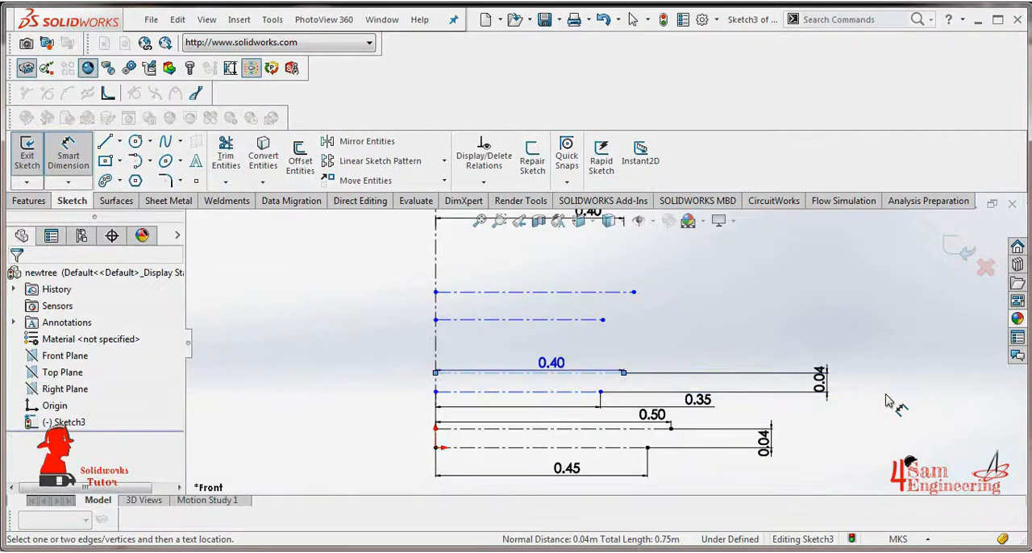
left_click(532, 372)
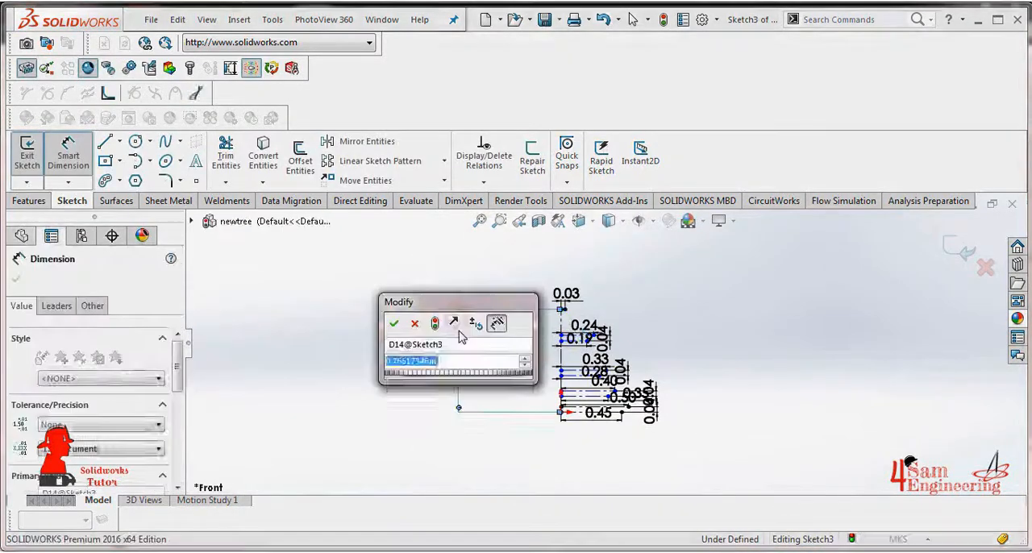
left_click(394, 323)
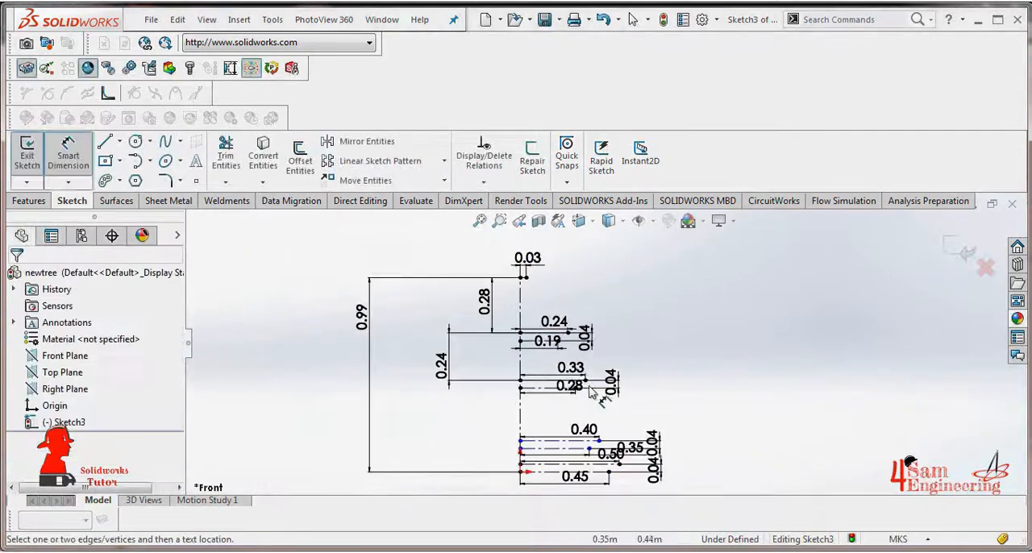
left_click(572, 386)
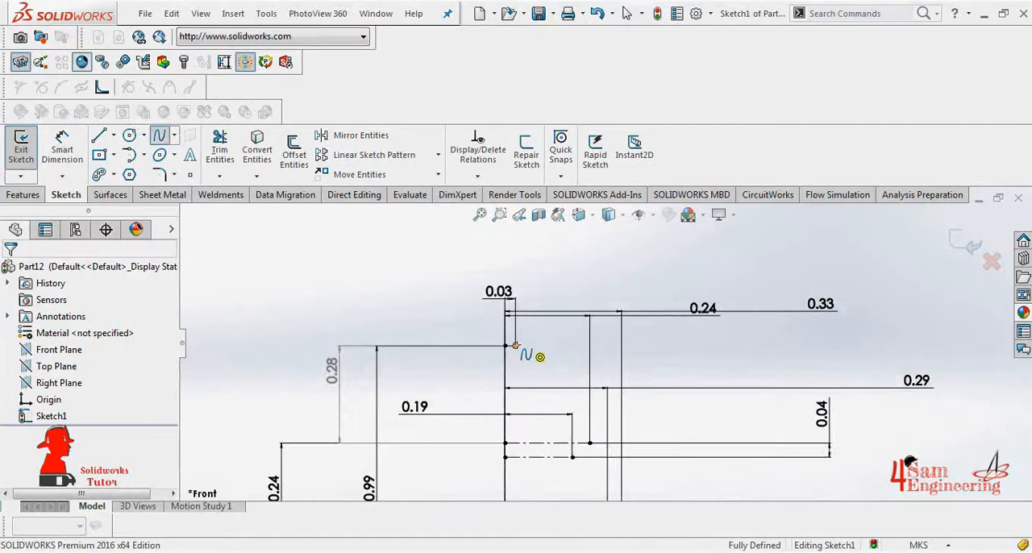
Step: Trace the right side of the tree outline with a wavy spline and reshape it
left_click(589, 443)
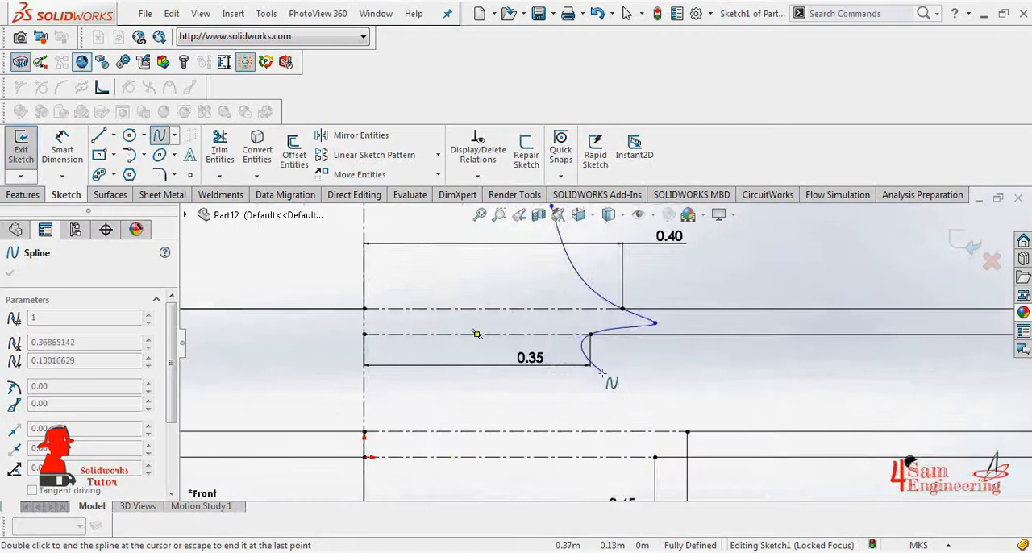
left_click(717, 451)
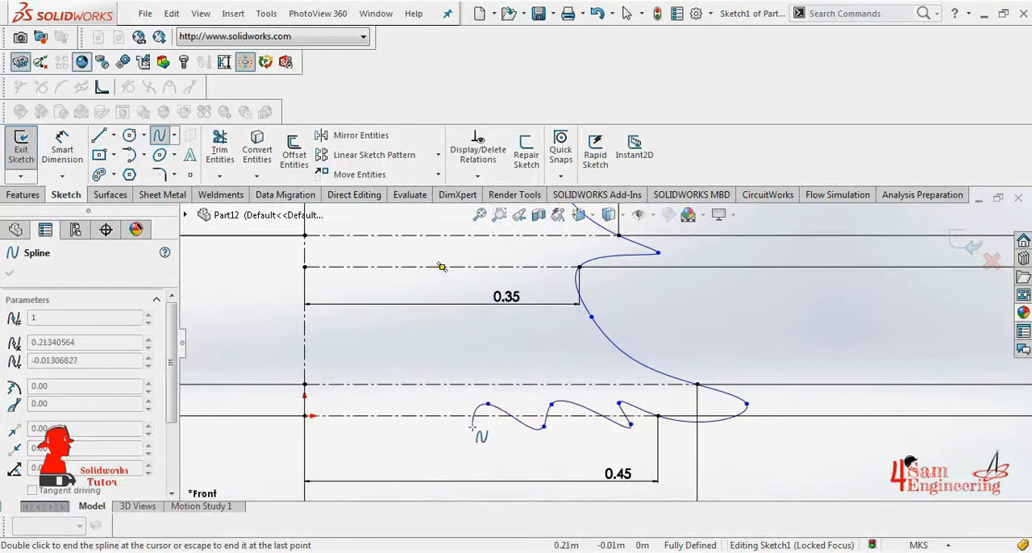
left_click(399, 415)
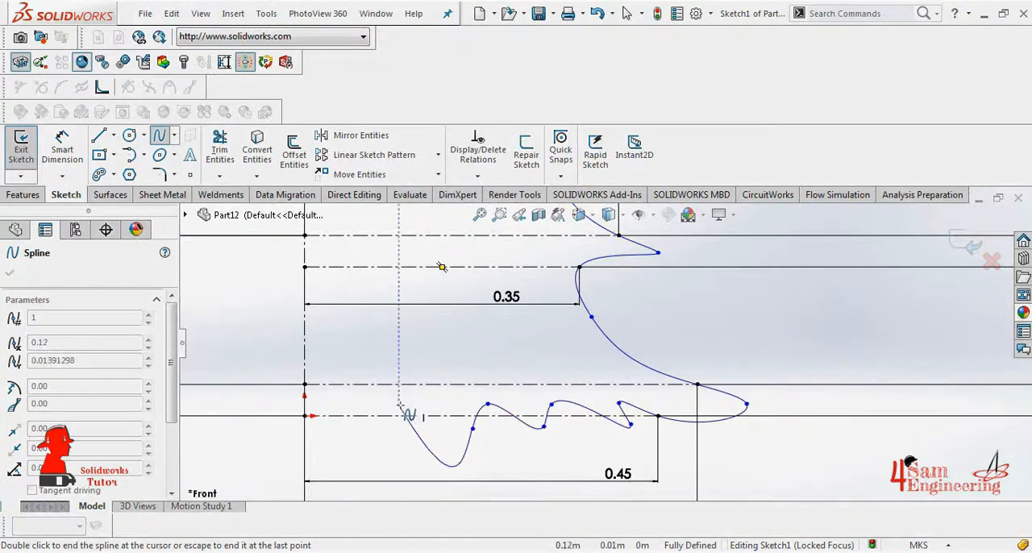
left_click_drag(411, 415, 339, 411)
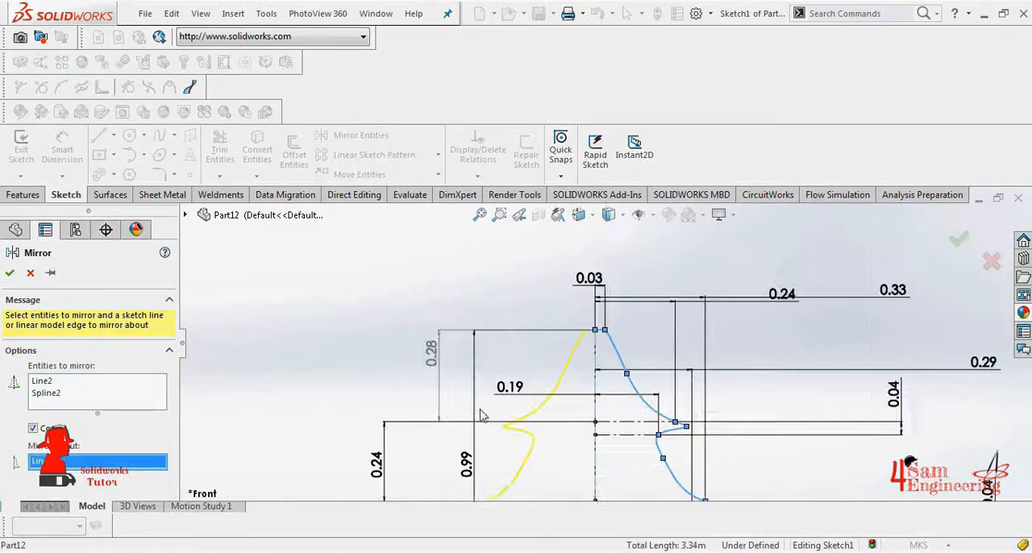
Step: Mirror the wavy side and extrude the tree outline 0.10 m on the mid plane
left_click(11, 273)
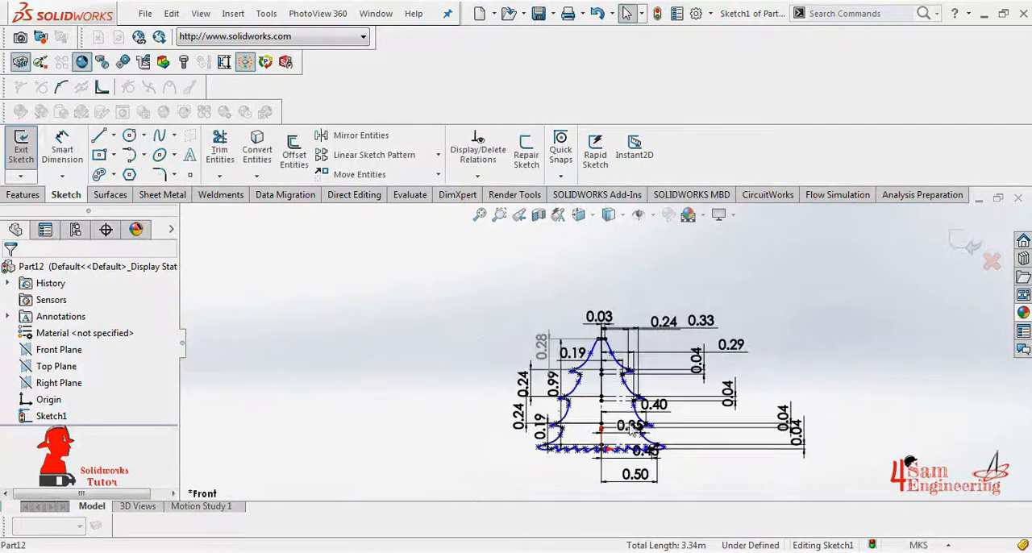
left_click(23, 195)
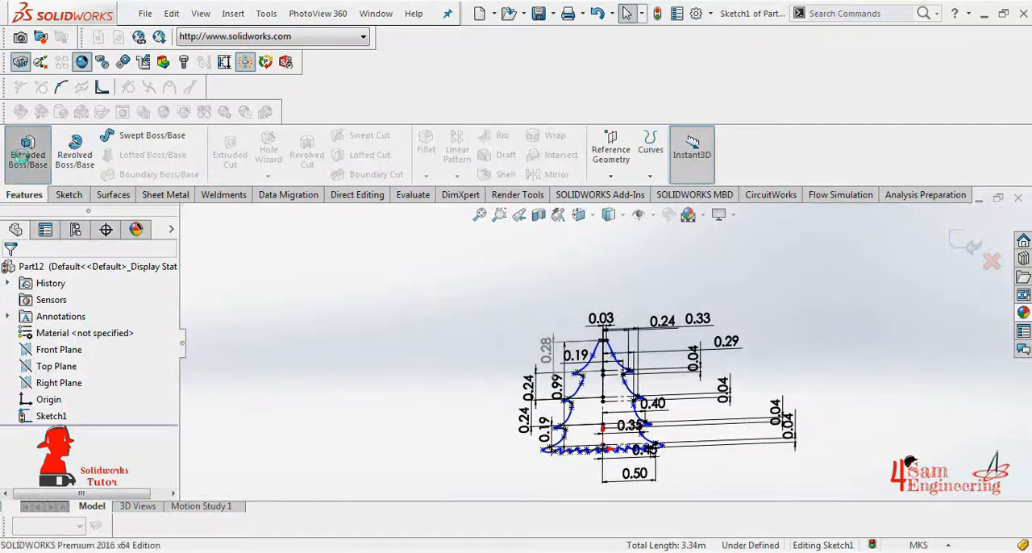
left_click(28, 153)
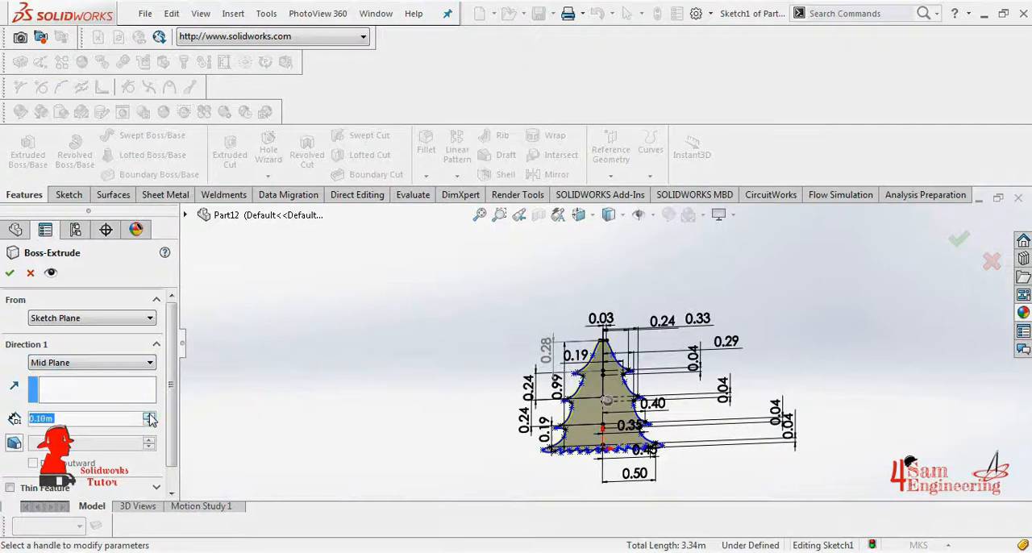
left_click(9, 272)
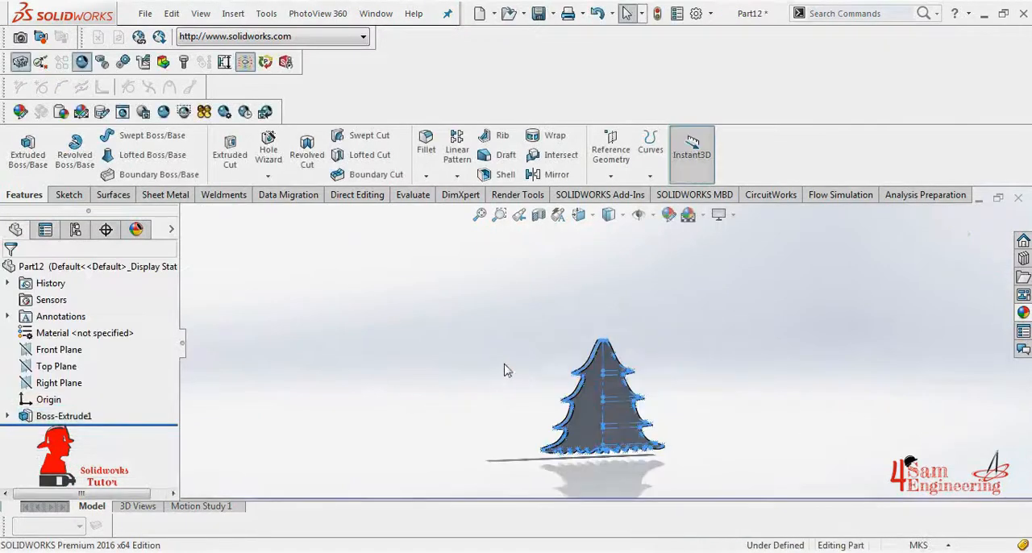
left_click(27, 149)
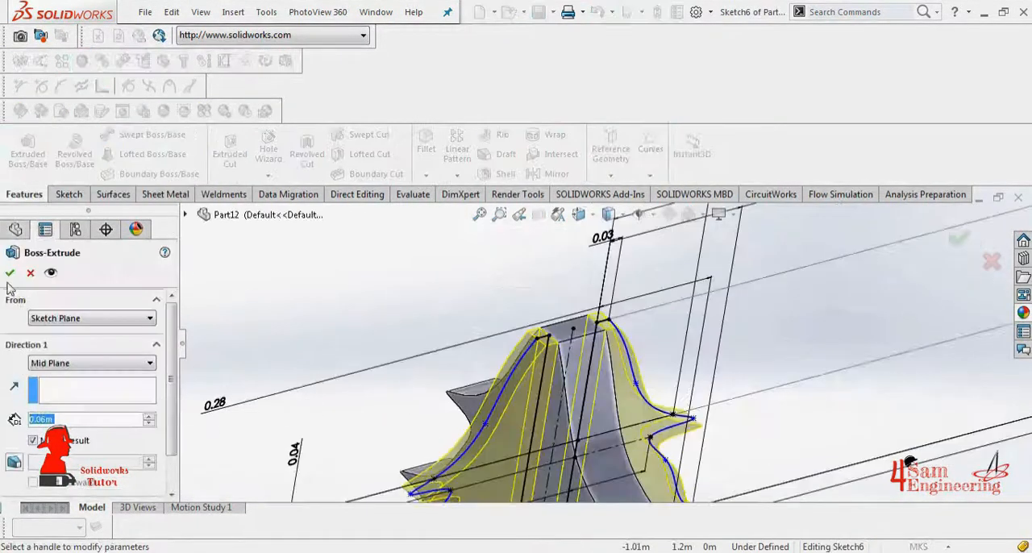
Step: Accept the 0.06 m mid-plane extrusion of the crossing tree profile
left_click(10, 273)
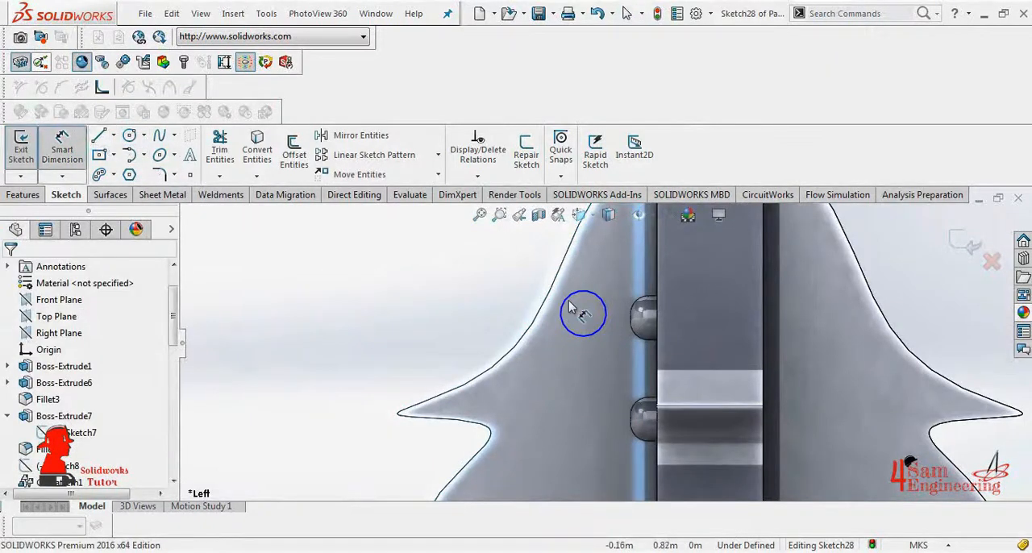
Step: Dimension the ornament circle to Ø0.05, placed 0.06 from the edge
left_click(583, 315)
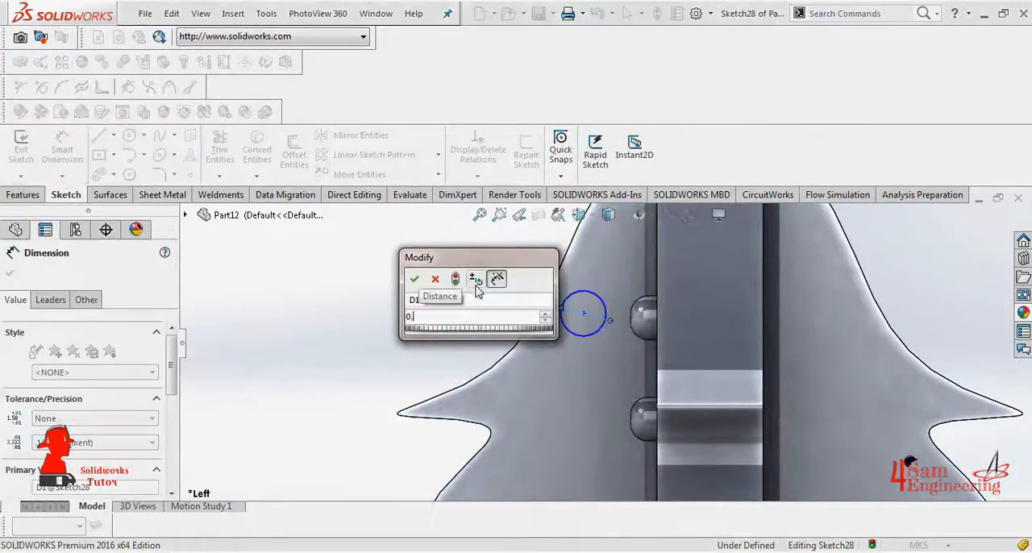
left_click(414, 279)
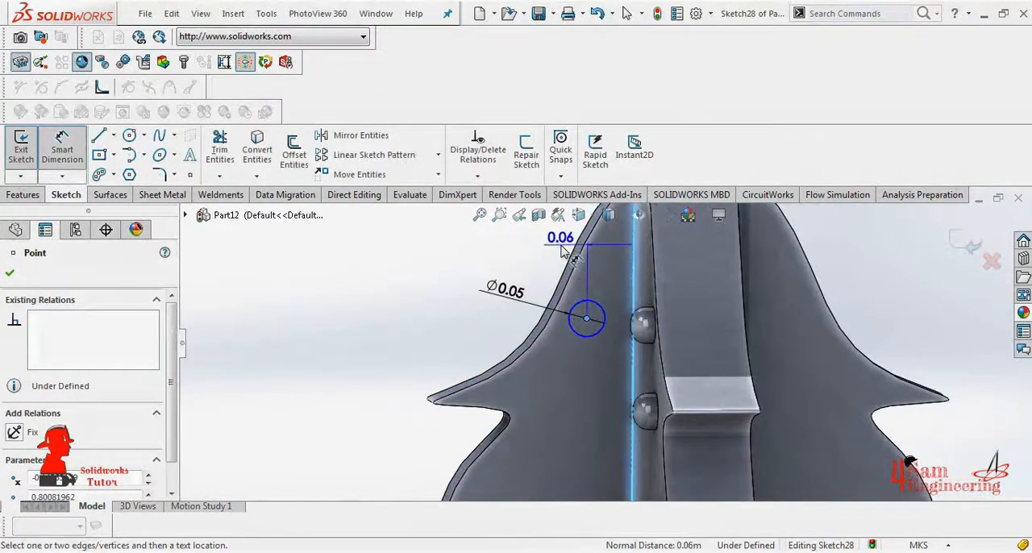
left_click(560, 246)
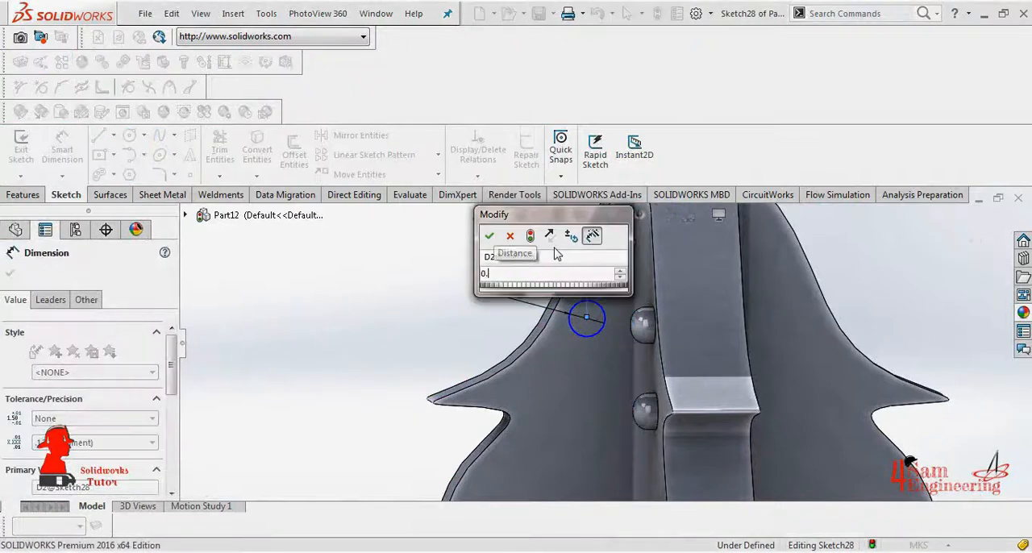
left_click(489, 235)
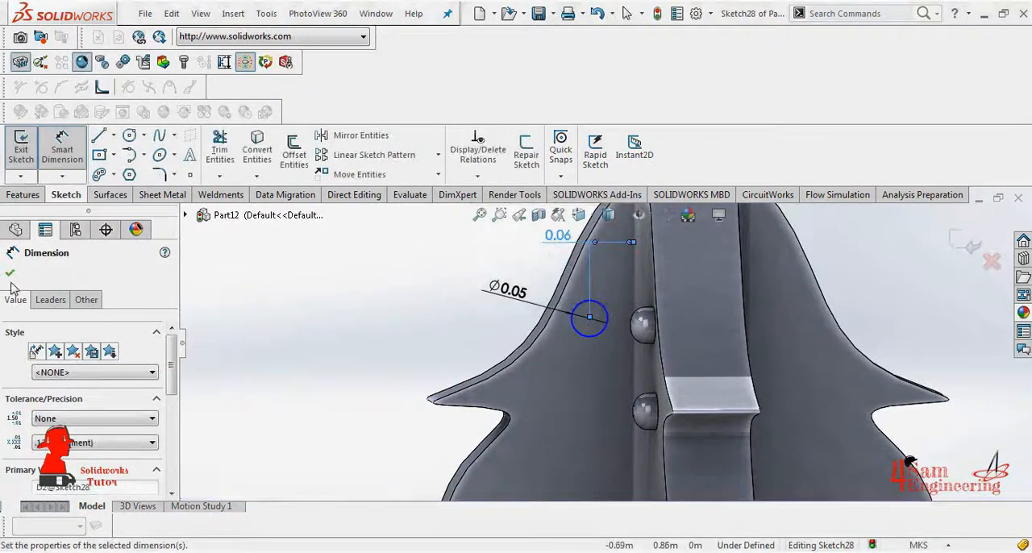
Step: Extrude the ornament circle as a blind boss 0.03 m deep
left_click(23, 194)
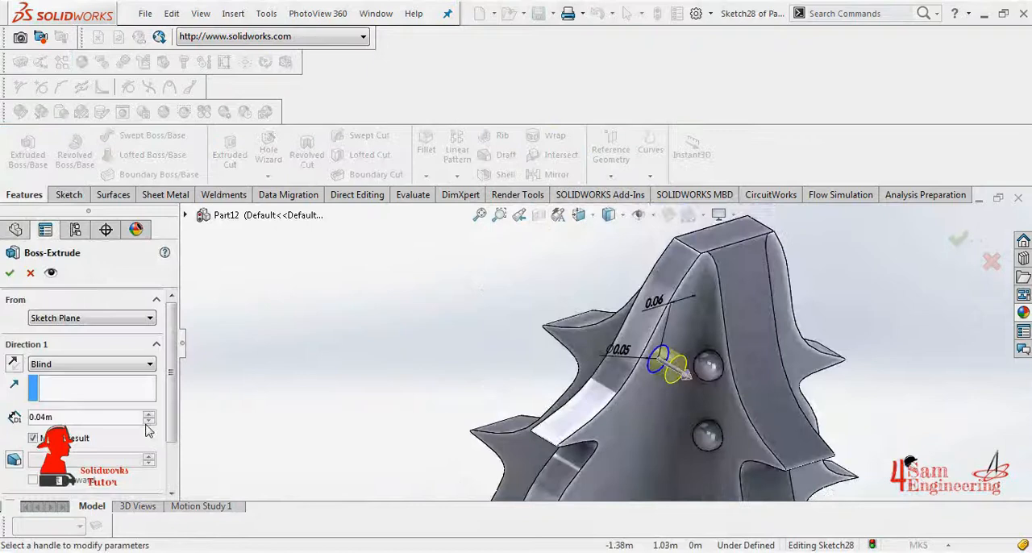
left_click(81, 417)
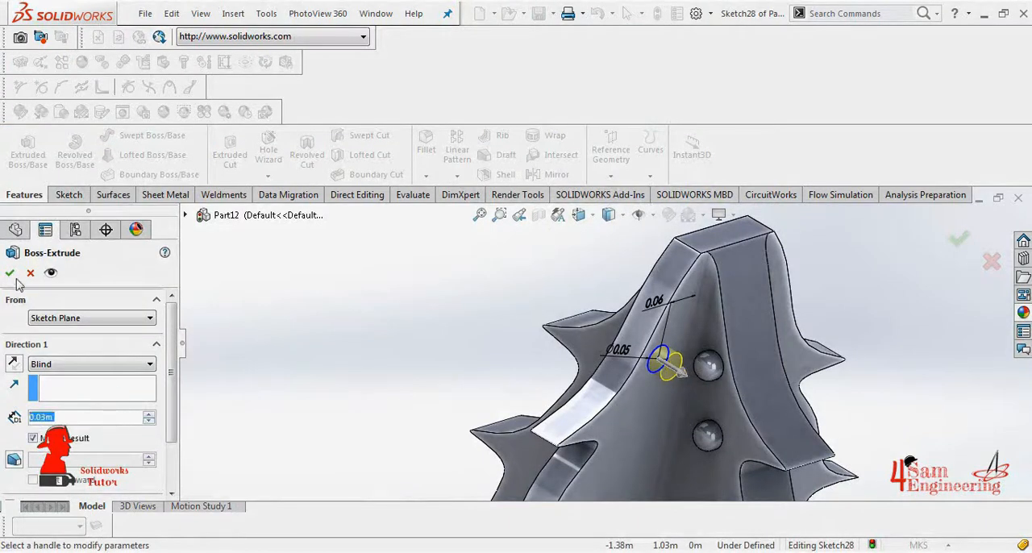
left_click(10, 273)
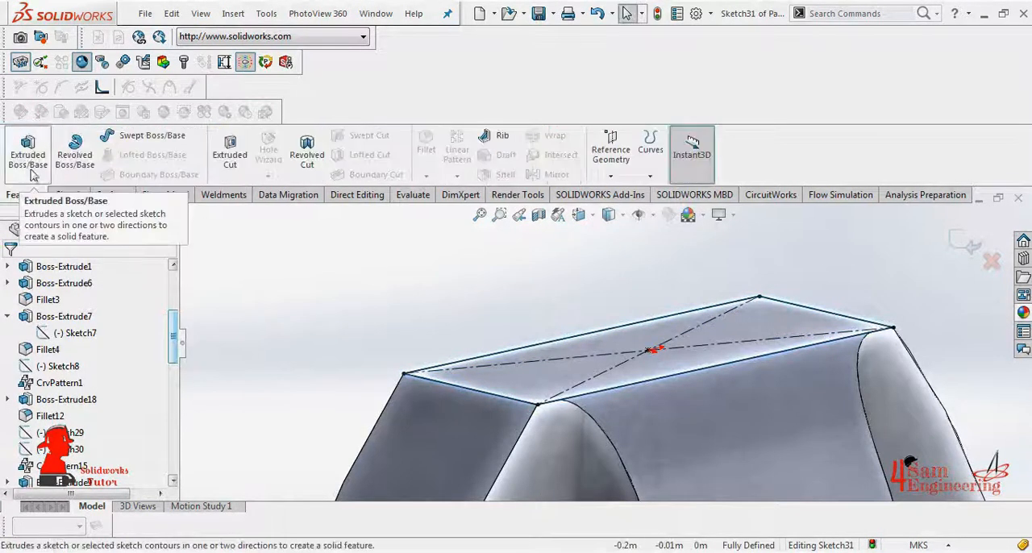
Step: Extrude the top-face sketch, then draw a circle centred on the top face
left_click(27, 154)
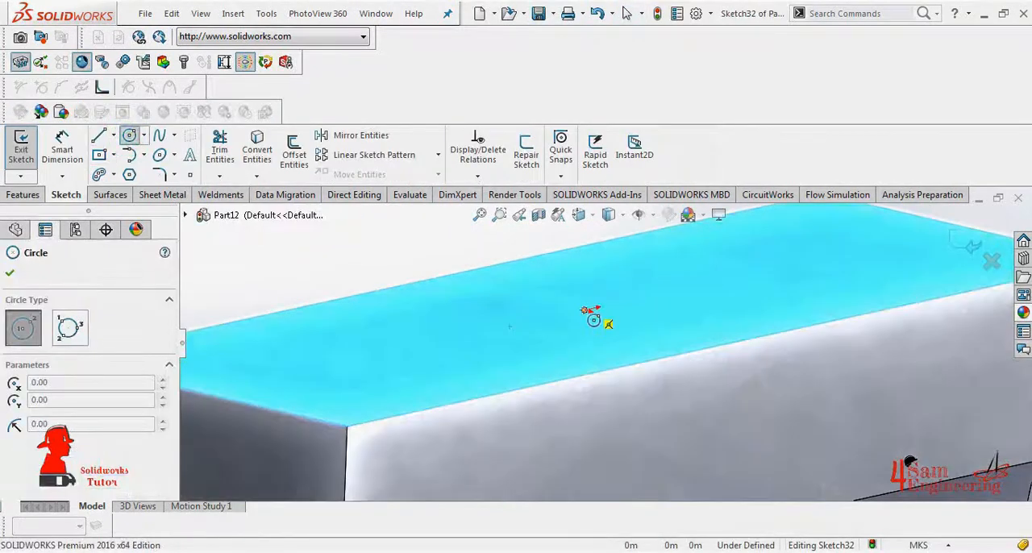
left_click_drag(594, 322, 653, 357)
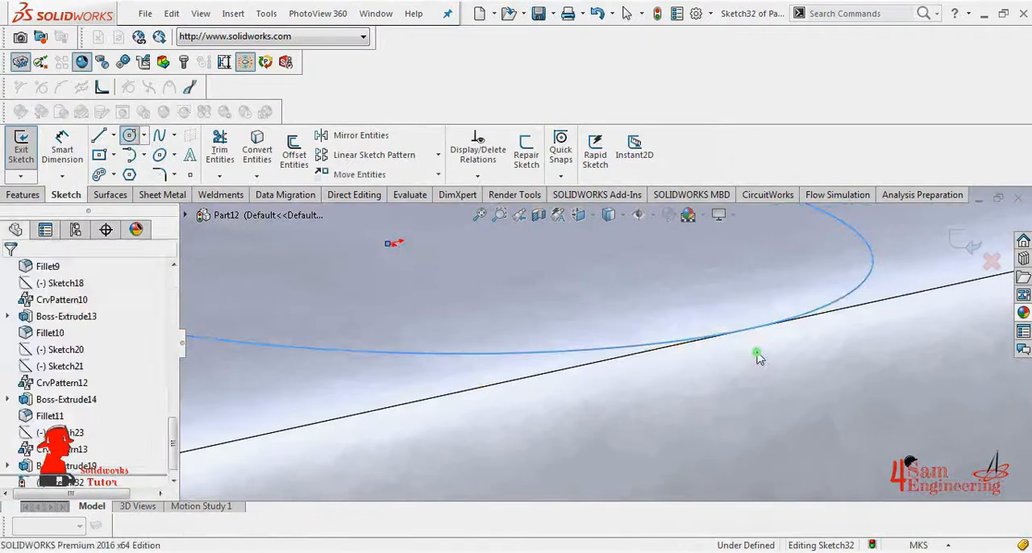
left_click(28, 149)
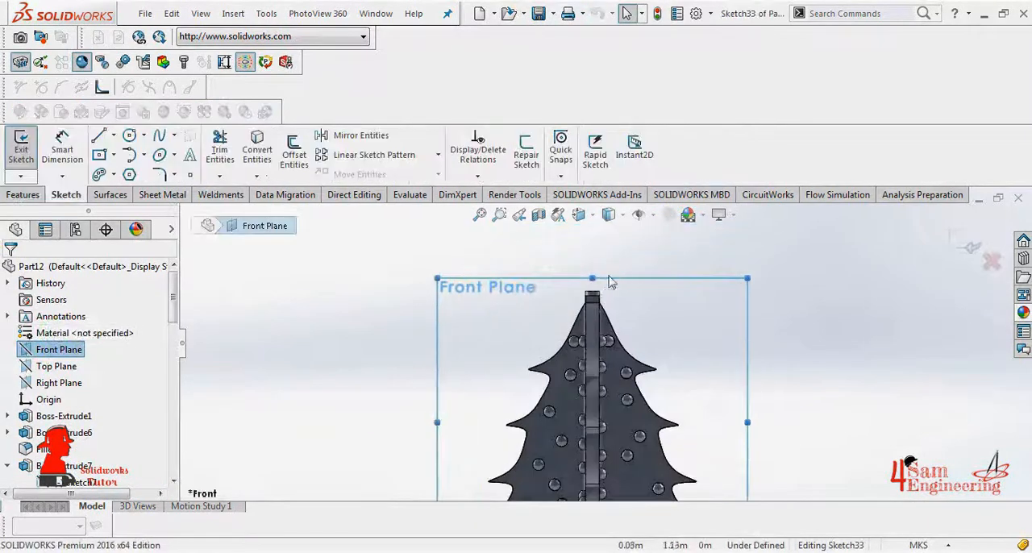
Step: Sketch a circle above the tree with 22.5° construction spokes and a 90° star point
left_click(129, 135)
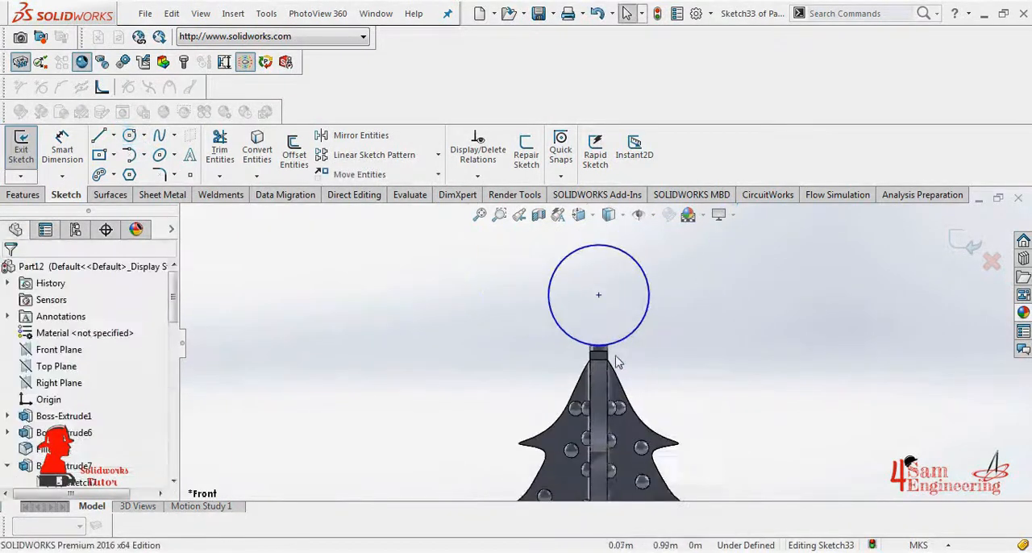
left_click(114, 135)
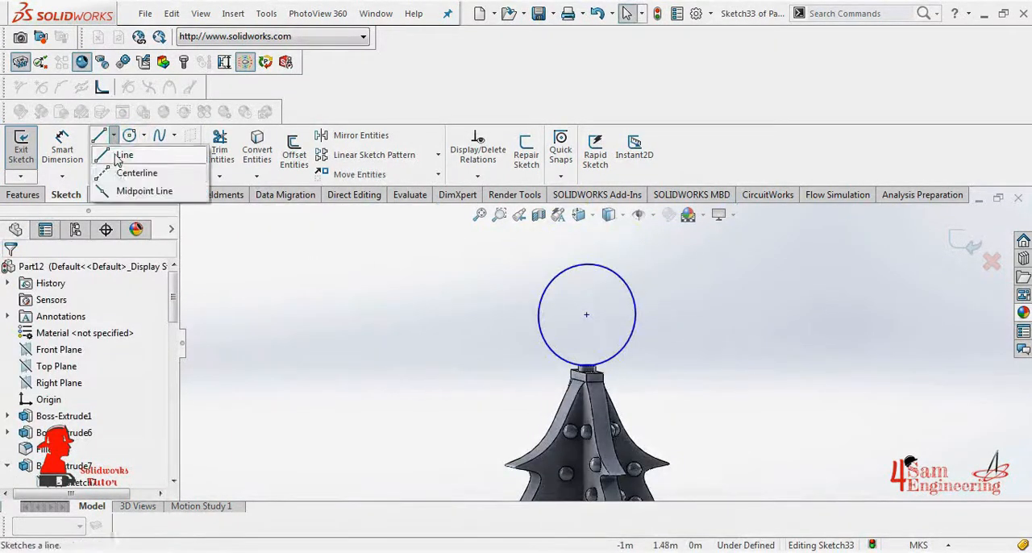
left_click(124, 155)
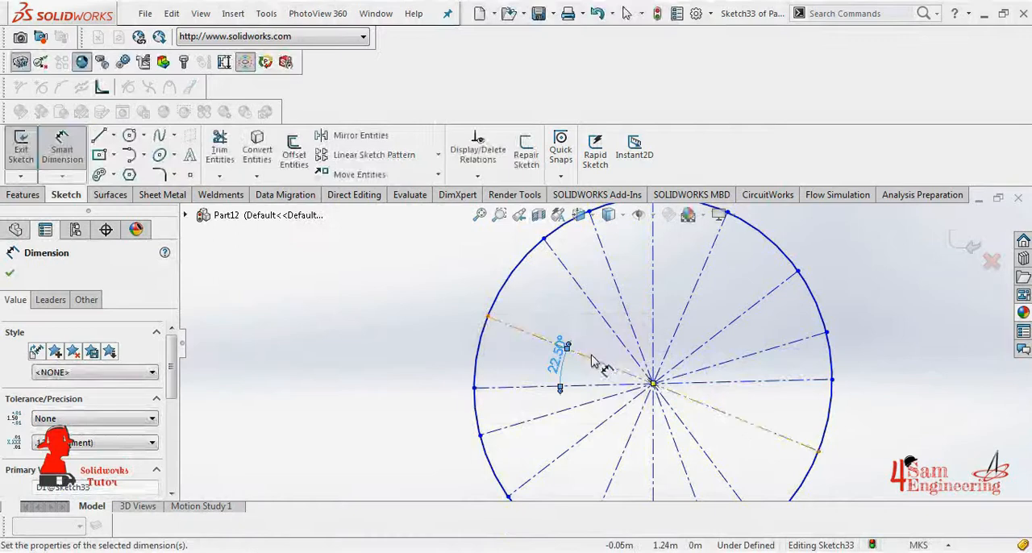
left_click(99, 135)
type("90")
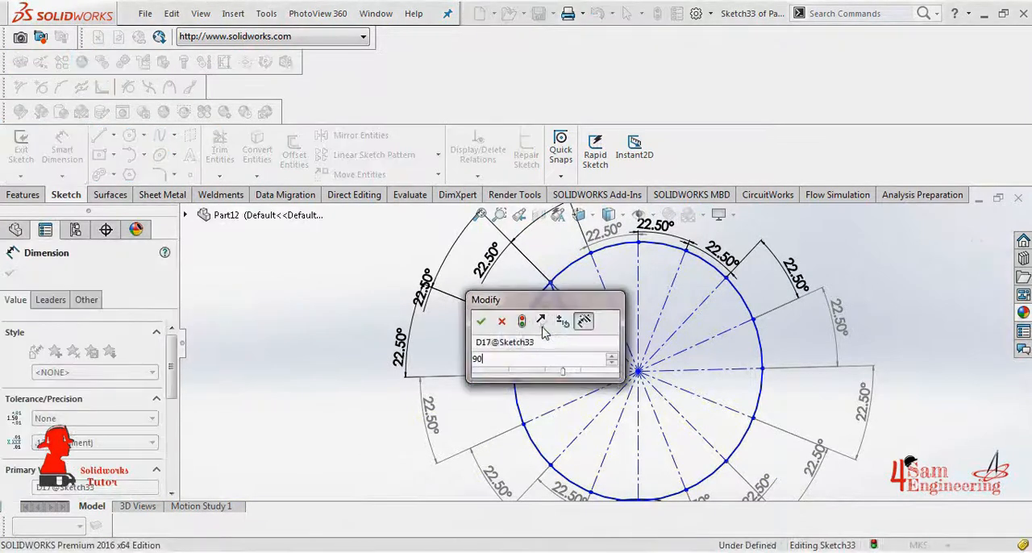
left_click(480, 321)
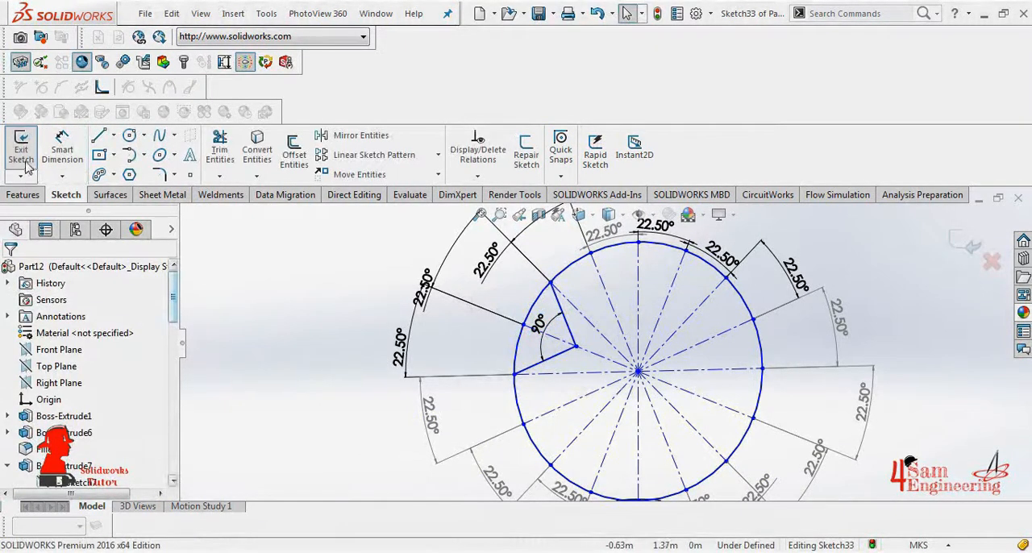
Step: Circular-pattern the star point into 8 instances over 360° to form the star
left_click(373, 154)
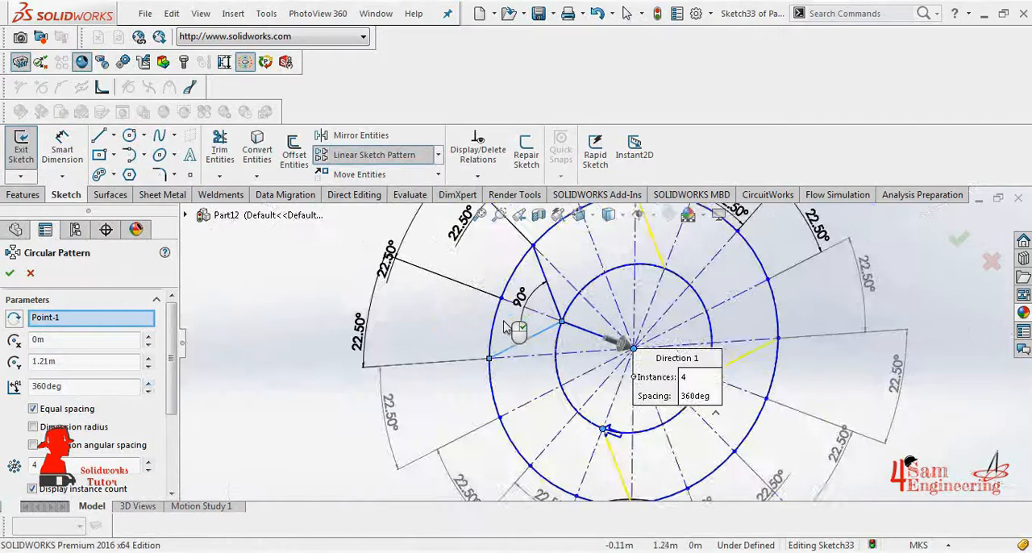
left_click(148, 461)
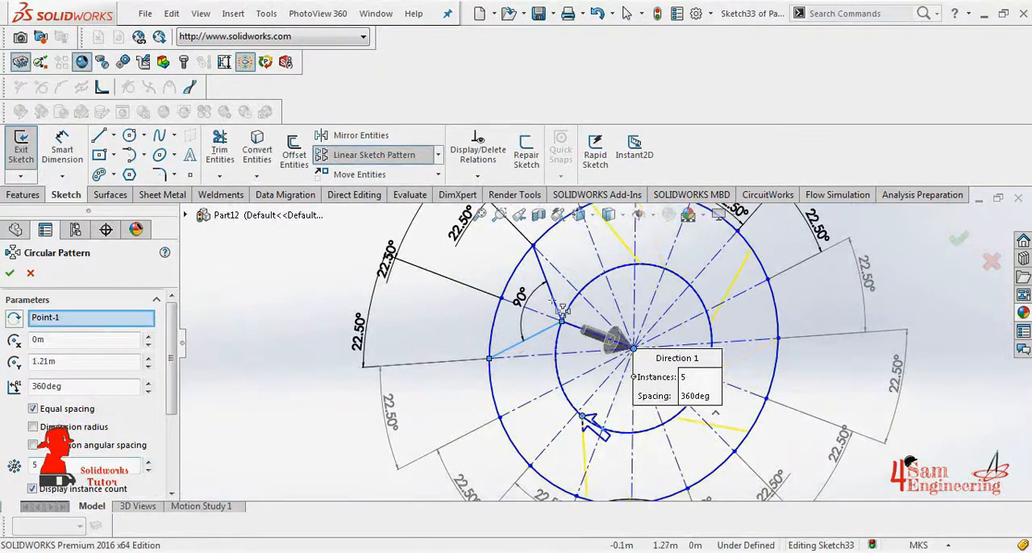
left_click(149, 462)
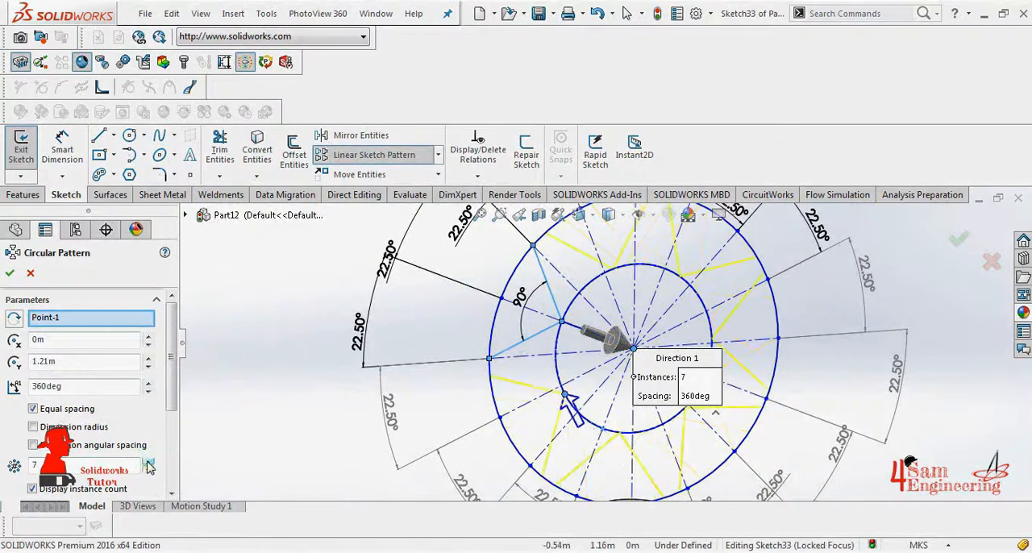
left_click(149, 462)
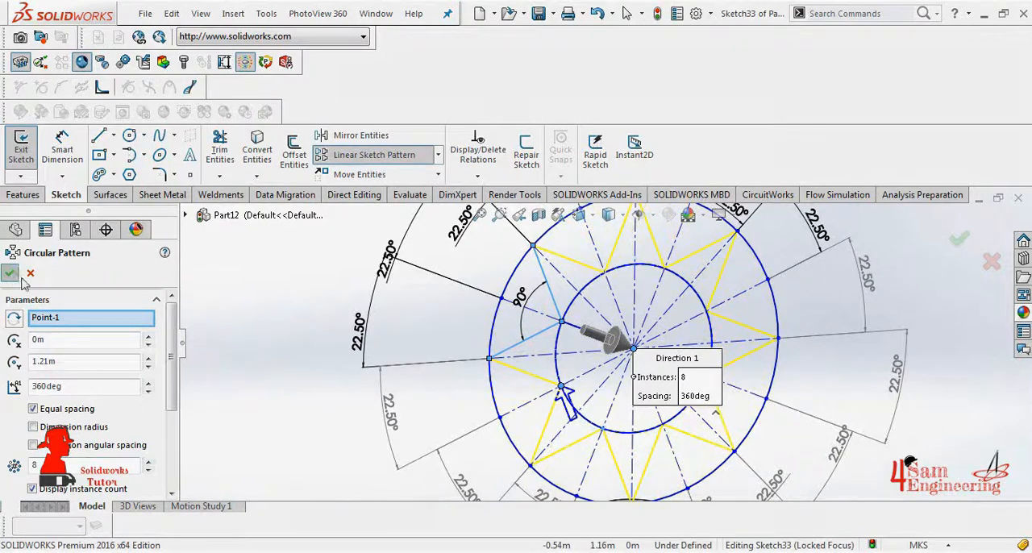
left_click(11, 273)
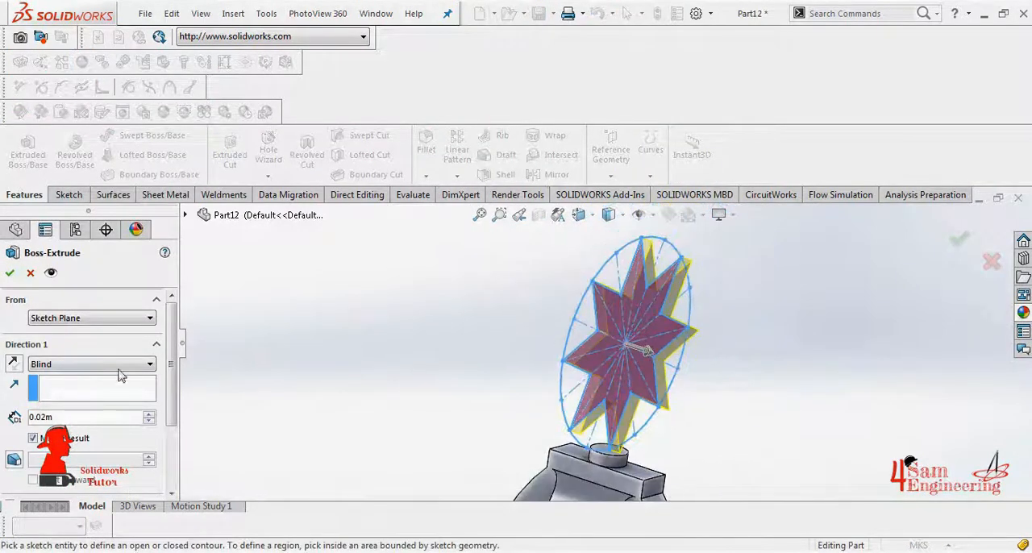
Step: Accept the 0.02 m star extrusion and offset a 0.01 m outline on its face
left_click(90, 364)
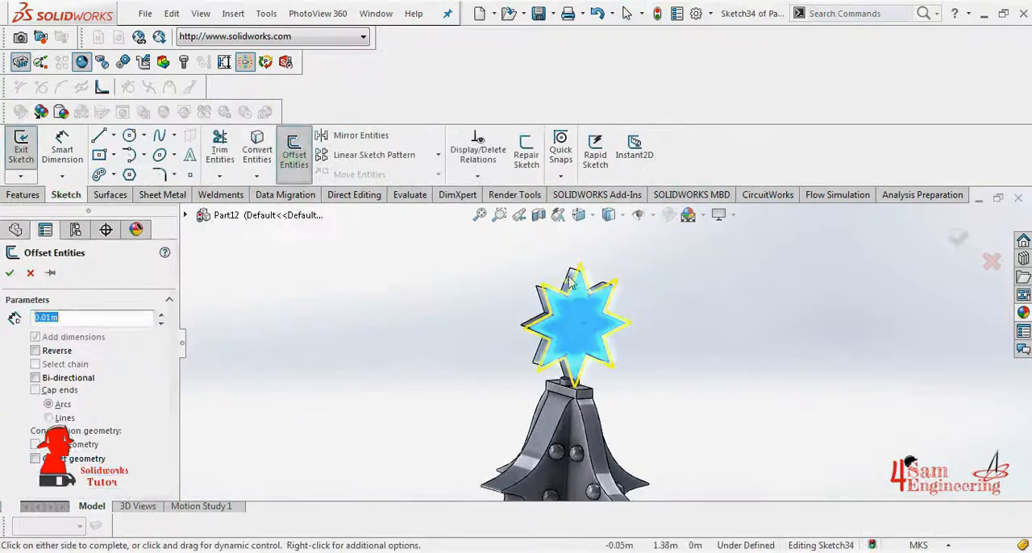
left_click(10, 272)
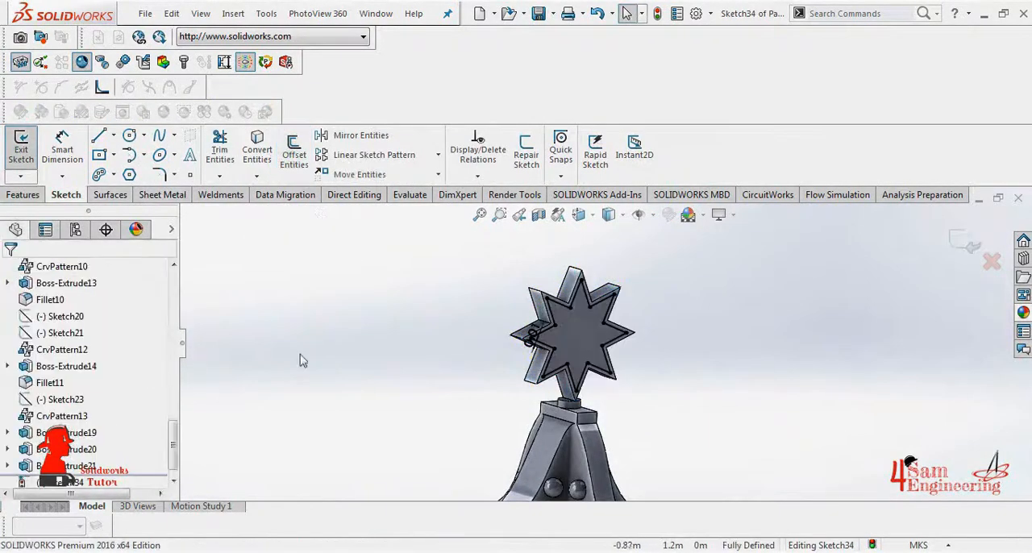